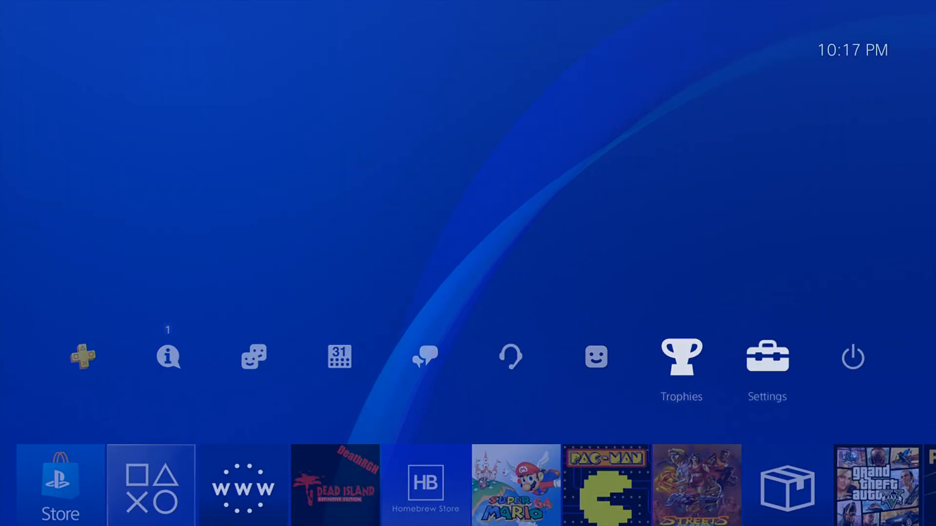
Open PS4 Settings and view the console's System Information
{"action": "left_click", "coordinate": [766, 357]}
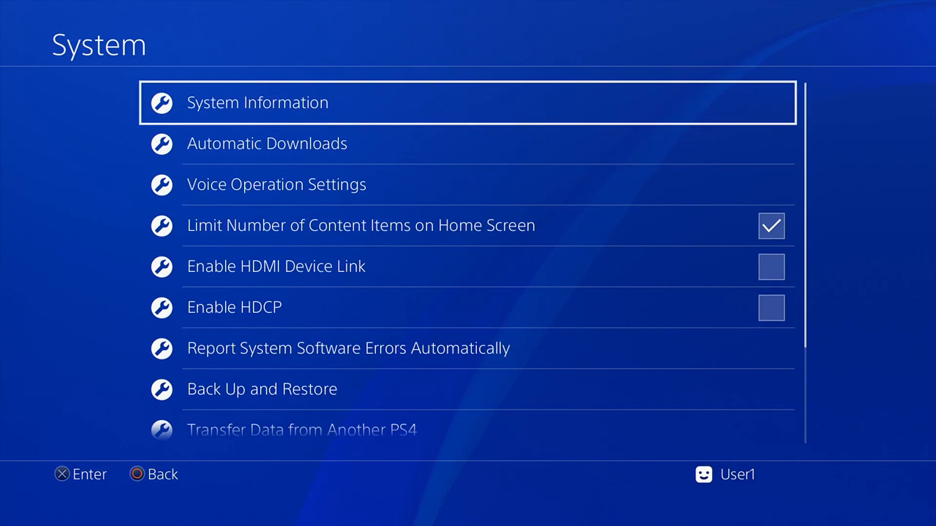
{"action": "left_click", "coordinate": [257, 103]}
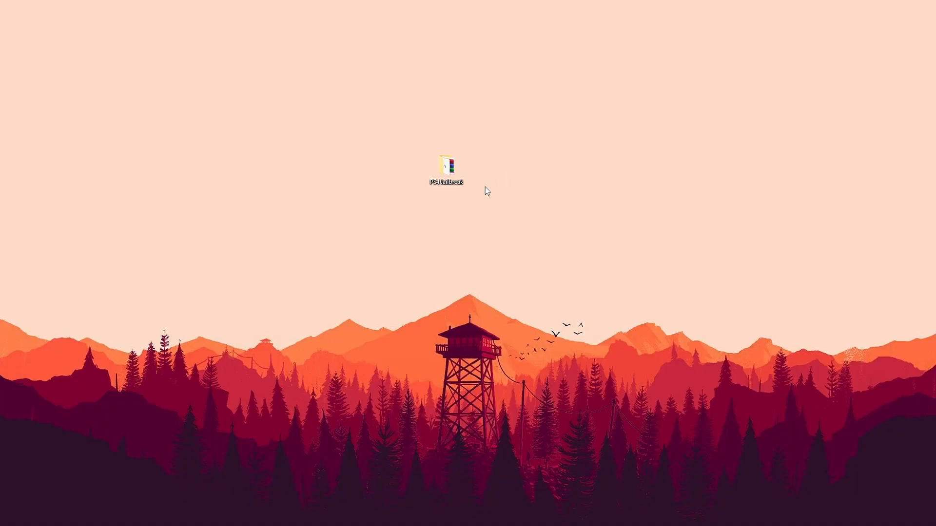
{"action": "mouse_move", "coordinate": [446, 165]}
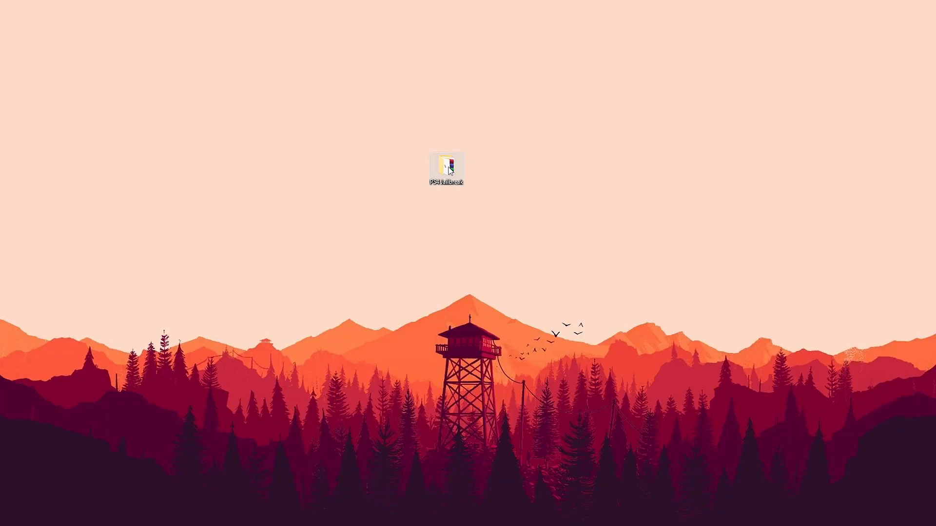
Open the PS4 Jailbreak folder and select the Exploit PS4 VITOLOTUBE archive and Win32DiskImager zip
{"action": "double_click", "coordinate": [445, 164]}
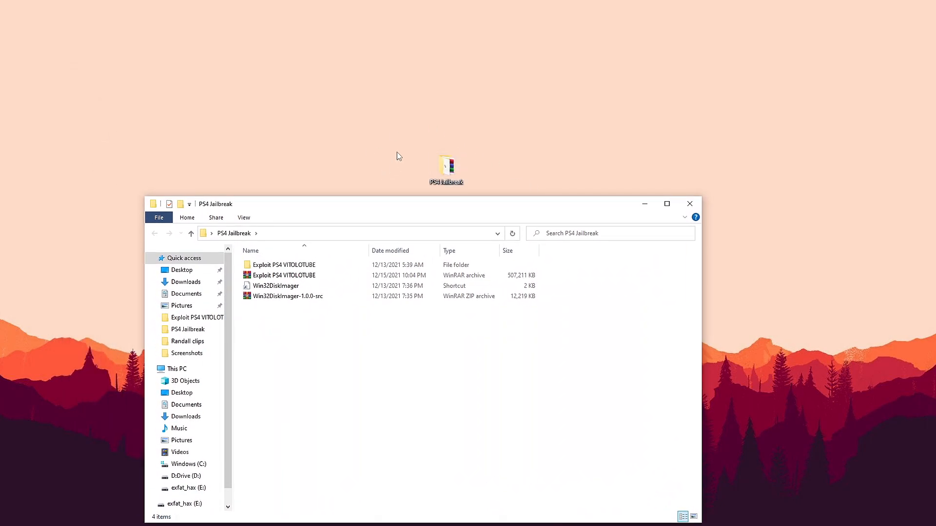
{"action": "mouse_move", "coordinate": [332, 158]}
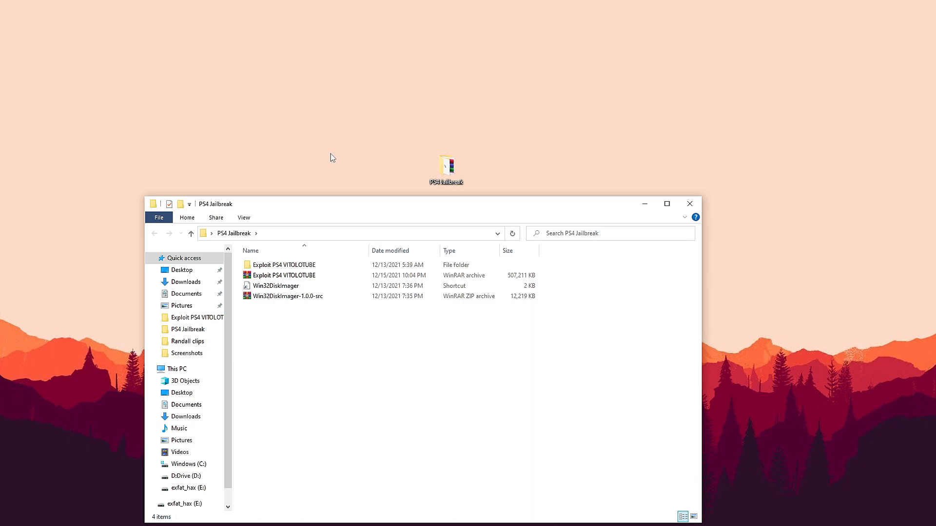
{"action": "mouse_move", "coordinate": [370, 156]}
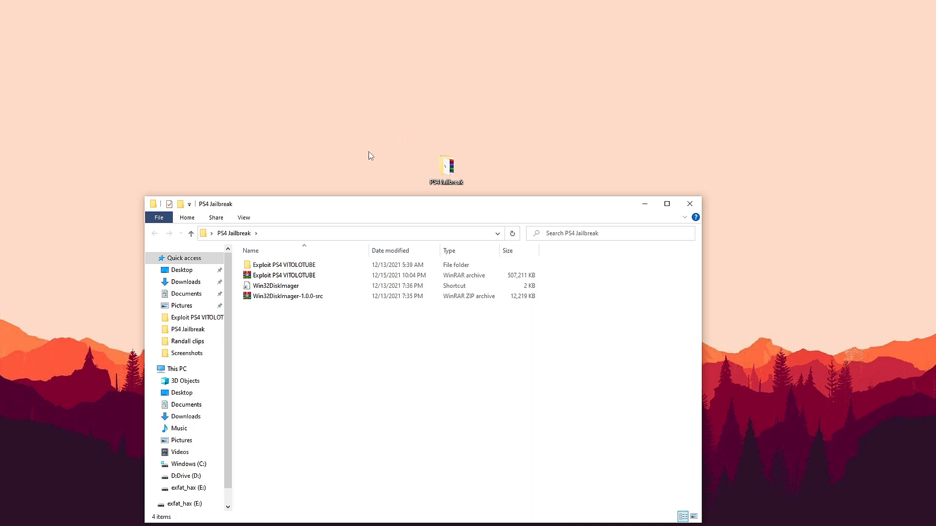
{"action": "mouse_move", "coordinate": [272, 272]}
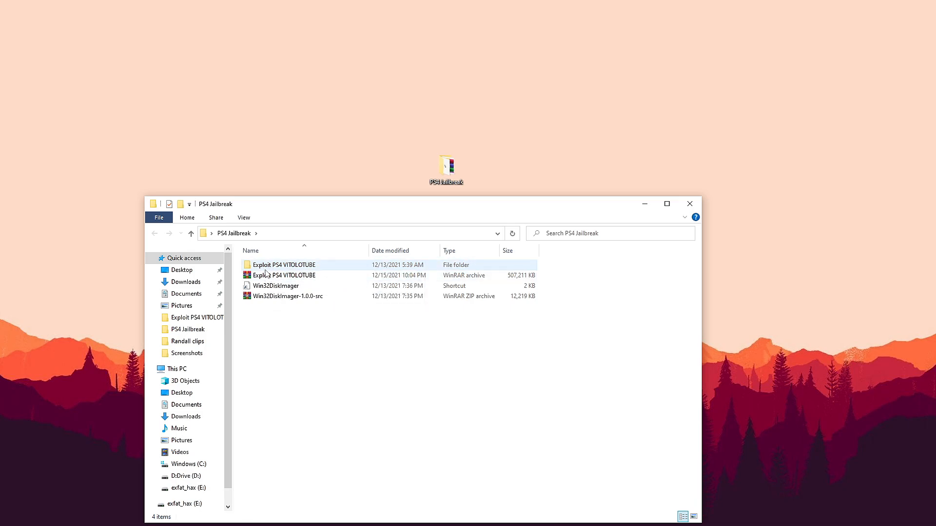
{"action": "left_click", "coordinate": [284, 275]}
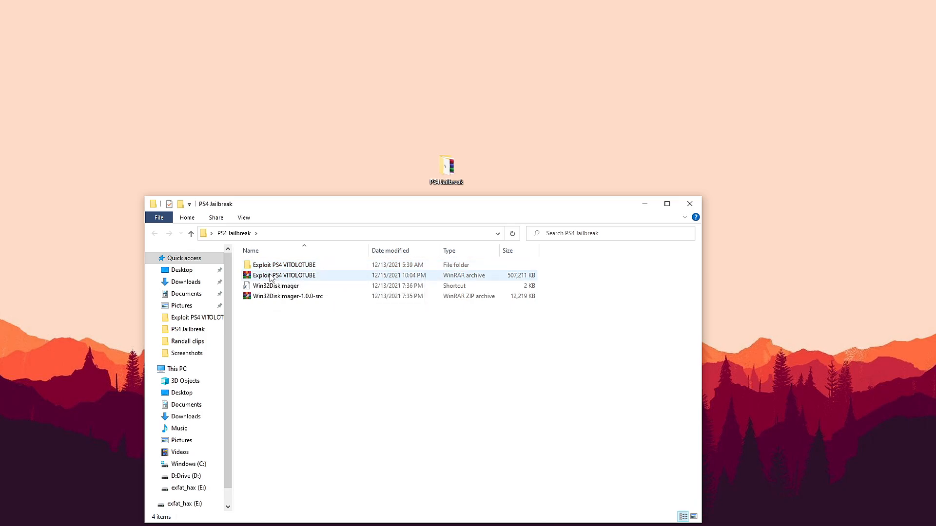
{"action": "double_click", "coordinate": [285, 275]}
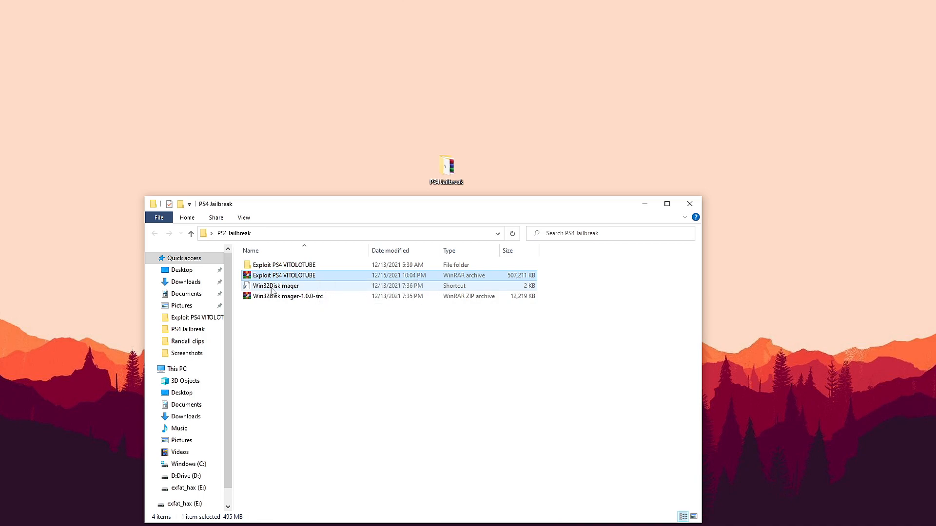
{"action": "left_click", "coordinate": [287, 296]}
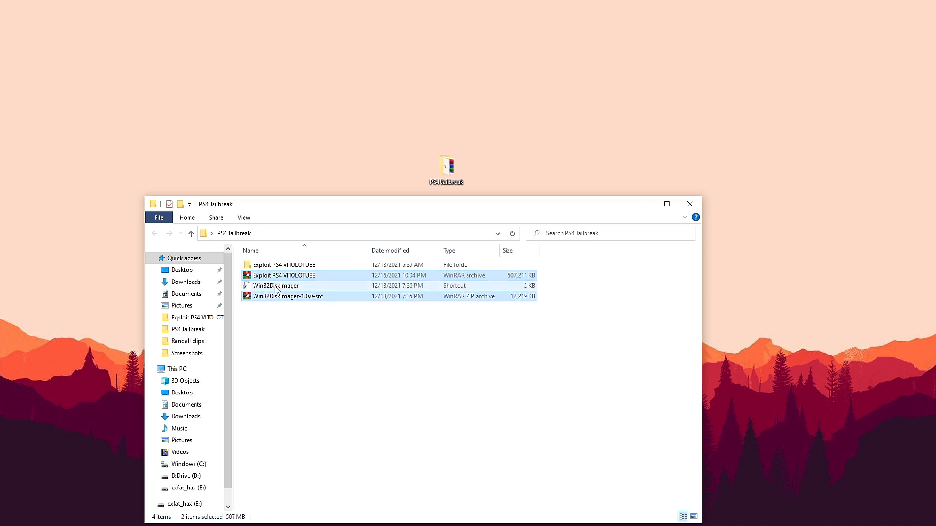
{"action": "mouse_move", "coordinate": [274, 286]}
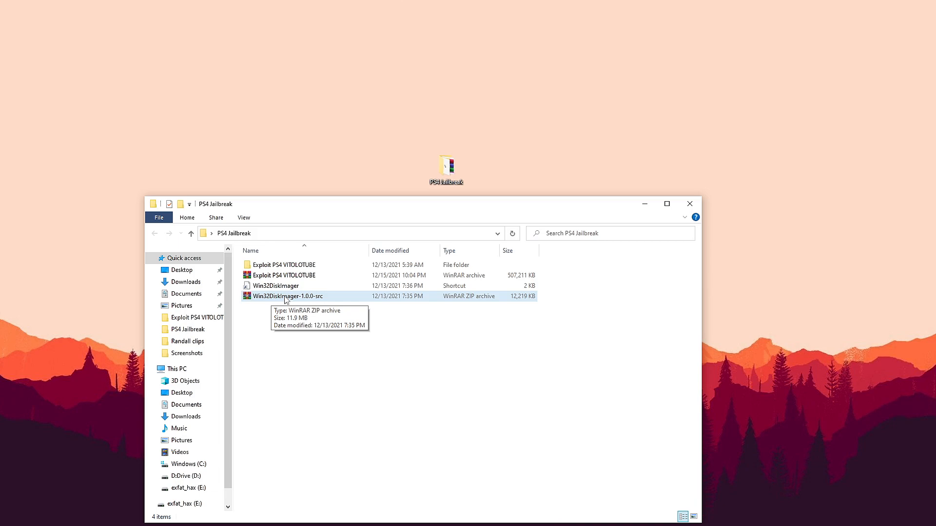
{"action": "mouse_move", "coordinate": [282, 298]}
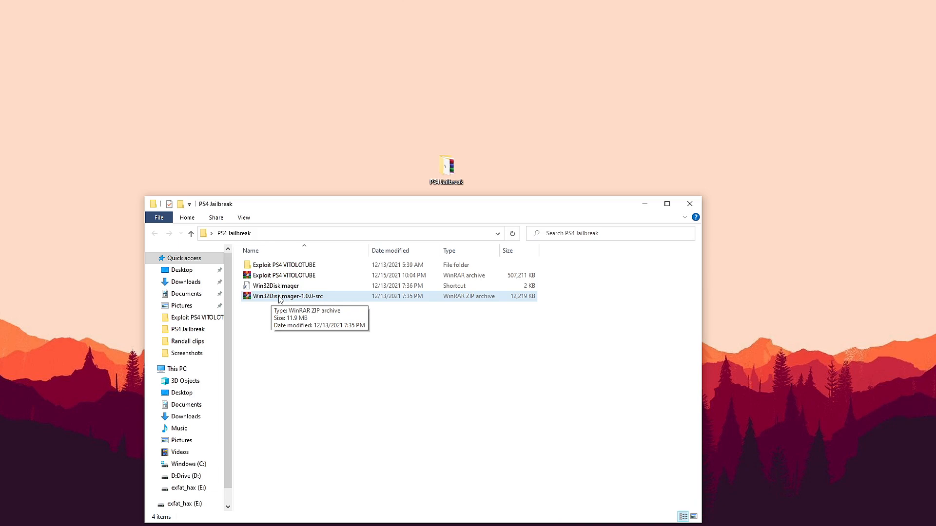
{"action": "mouse_move", "coordinate": [366, 226]}
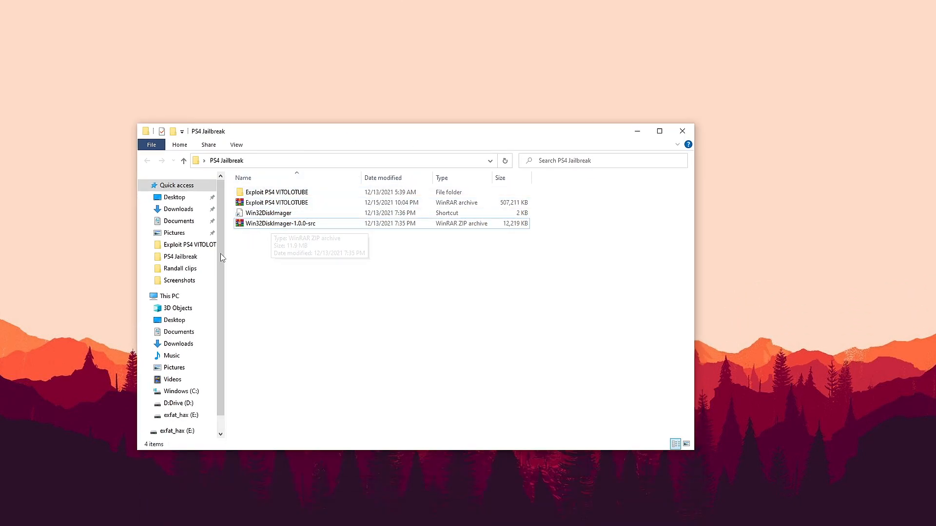
Quick-format the exfat_hax (E:) drive as FAT32 and open the now-empty drive
{"action": "left_click", "coordinate": [167, 296]}
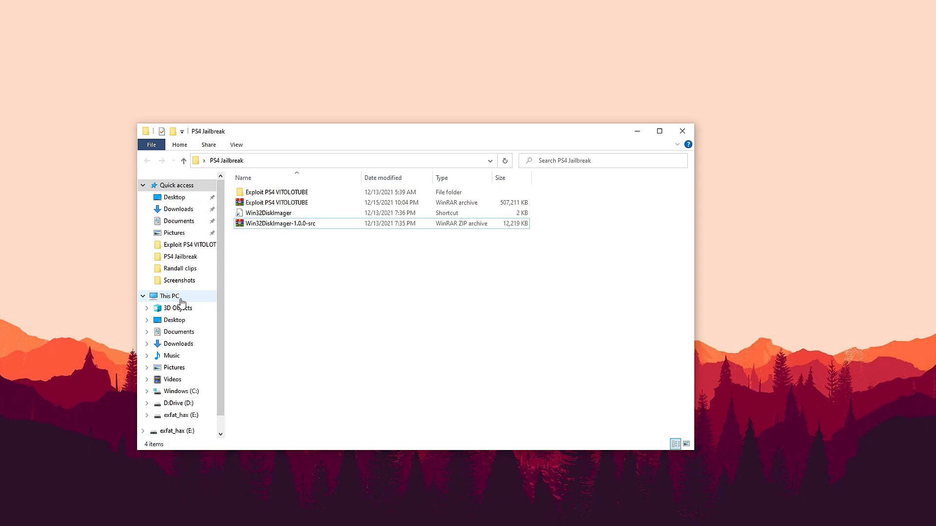
{"action": "left_click", "coordinate": [170, 295]}
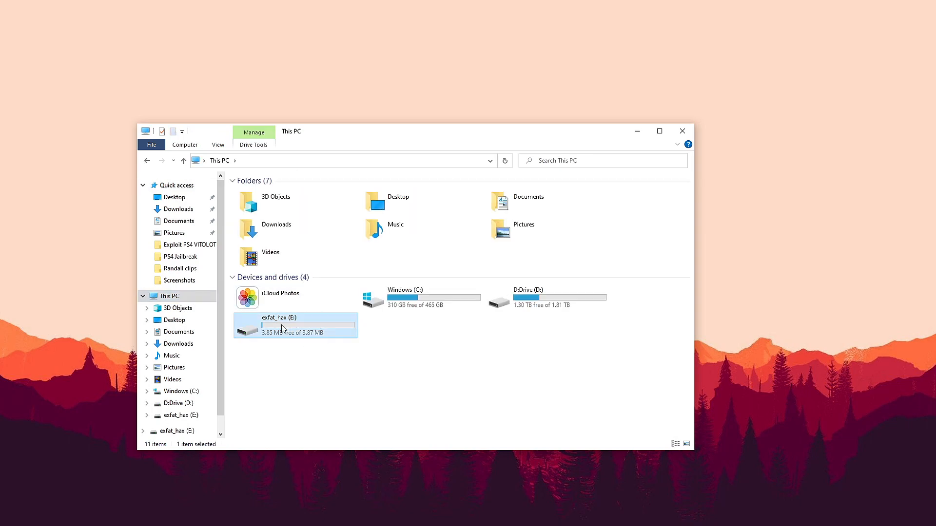
{"action": "right_click", "coordinate": [277, 325]}
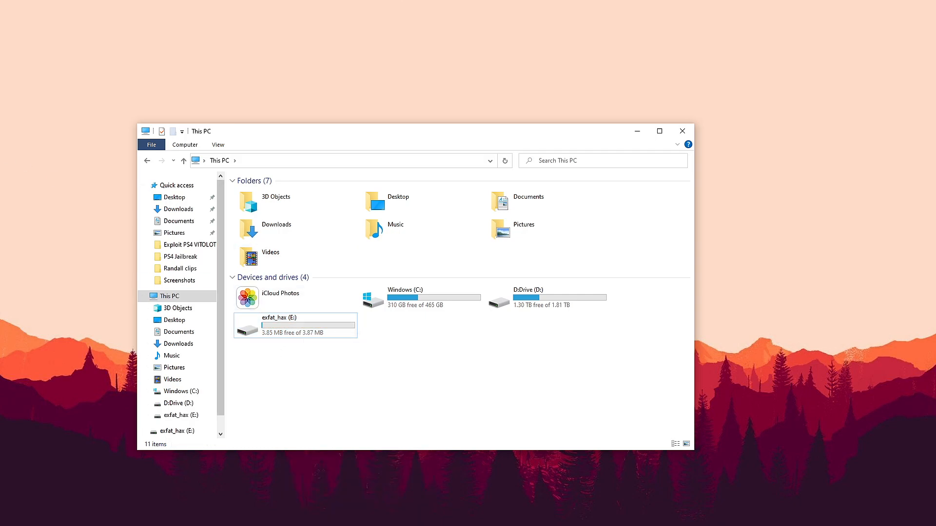
{"action": "left_click", "coordinate": [295, 325]}
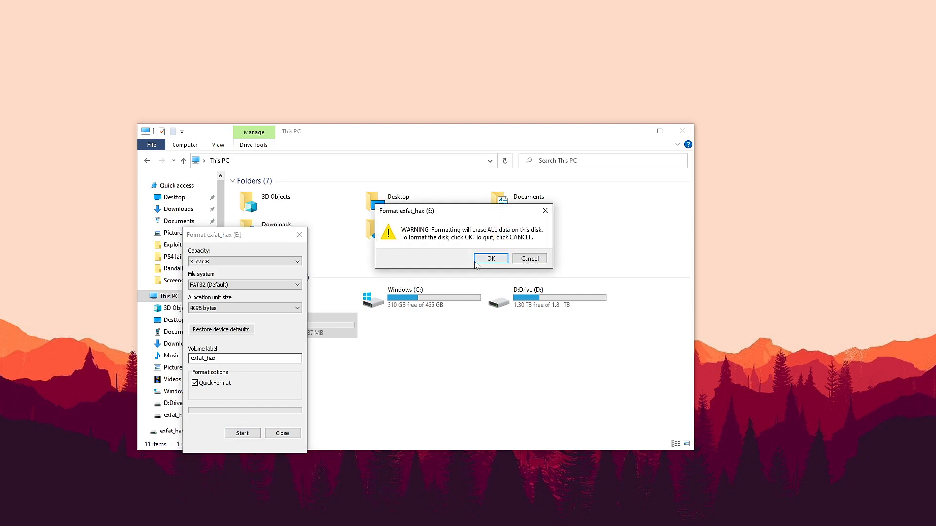
{"action": "left_click", "coordinate": [491, 258]}
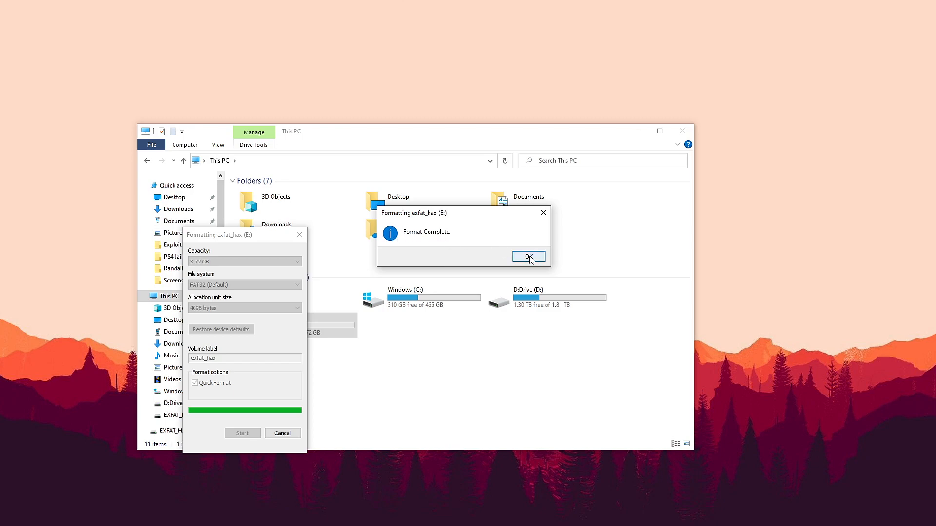
{"action": "left_click", "coordinate": [528, 256]}
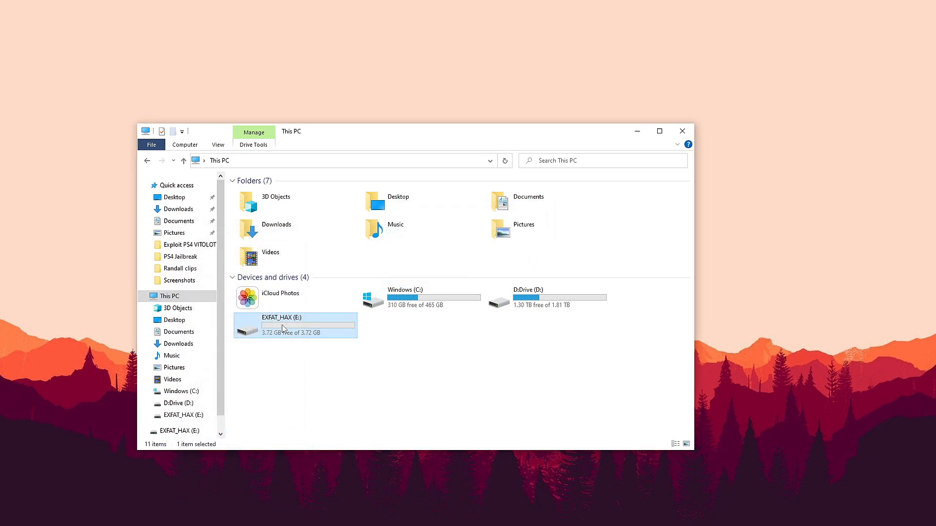
{"action": "double_click", "coordinate": [282, 325]}
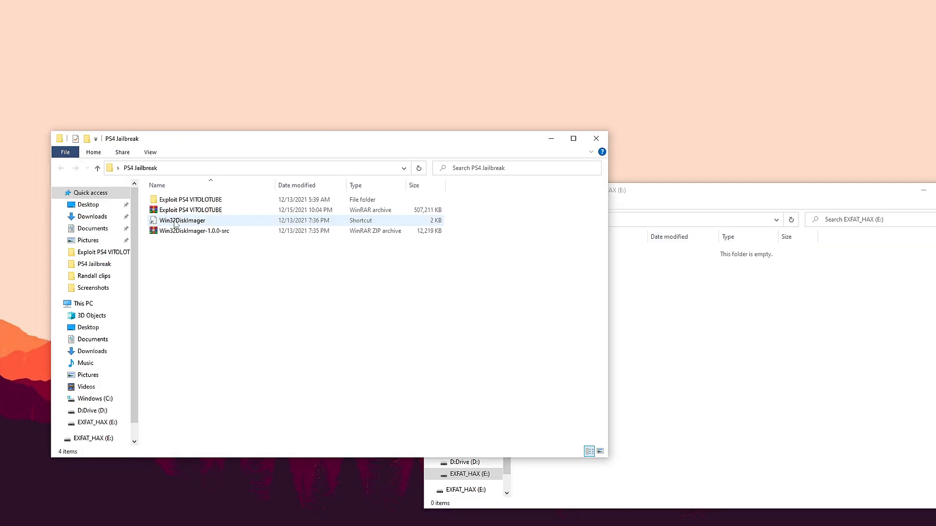
Launch Win32 Disk Imager after browsing the Exploit PS4 VITOLOTUBE folder
{"action": "double_click", "coordinate": [182, 220]}
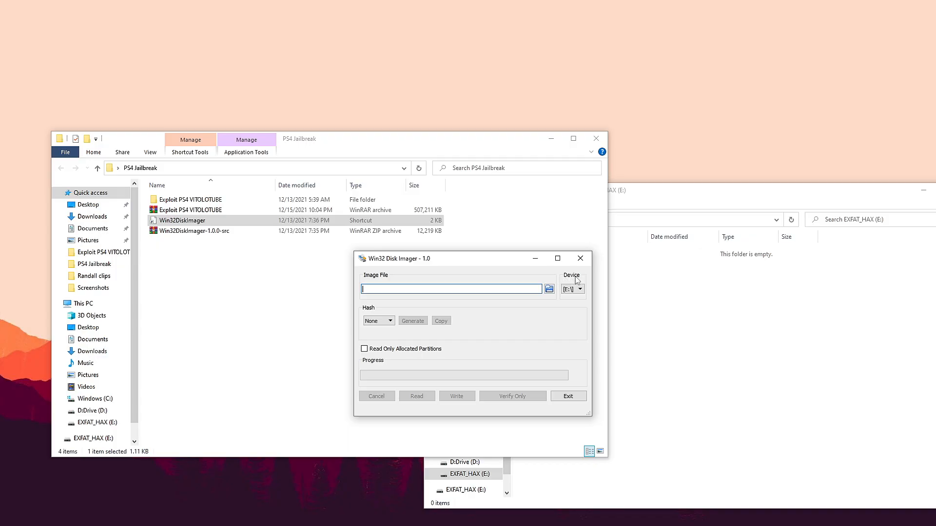
{"action": "mouse_move", "coordinate": [631, 210]}
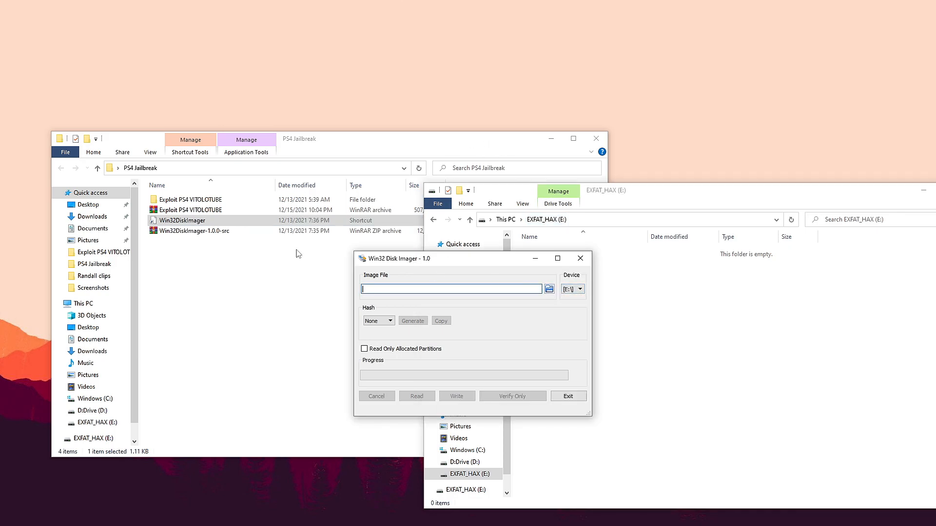
{"action": "left_click", "coordinate": [189, 199]}
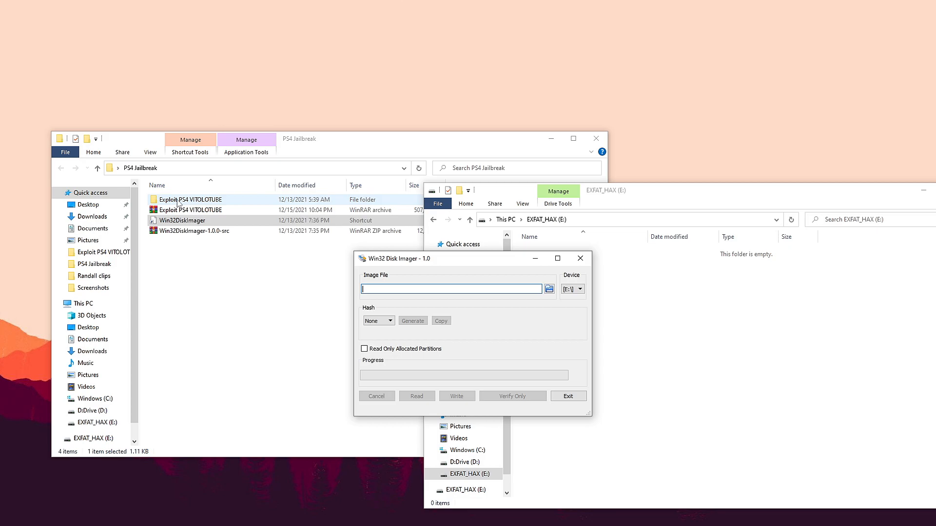
{"action": "double_click", "coordinate": [191, 200]}
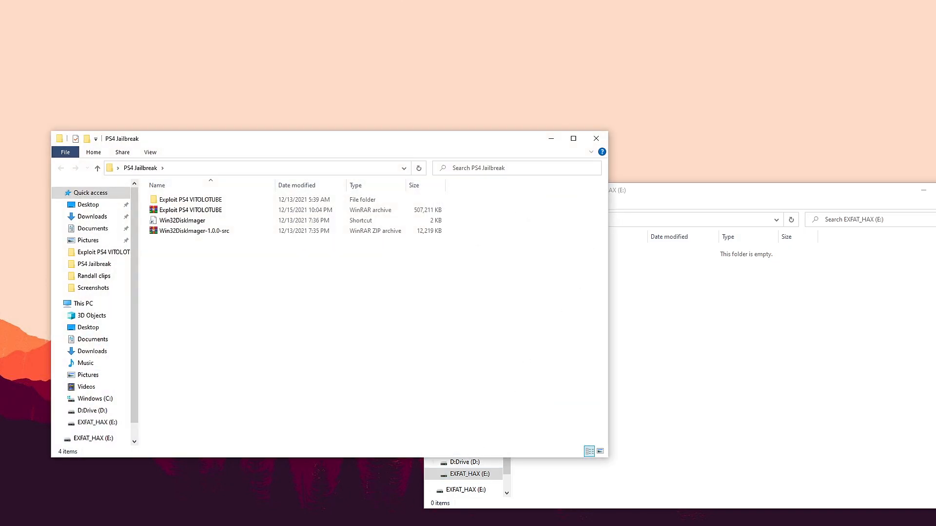
{"action": "double_click", "coordinate": [182, 220]}
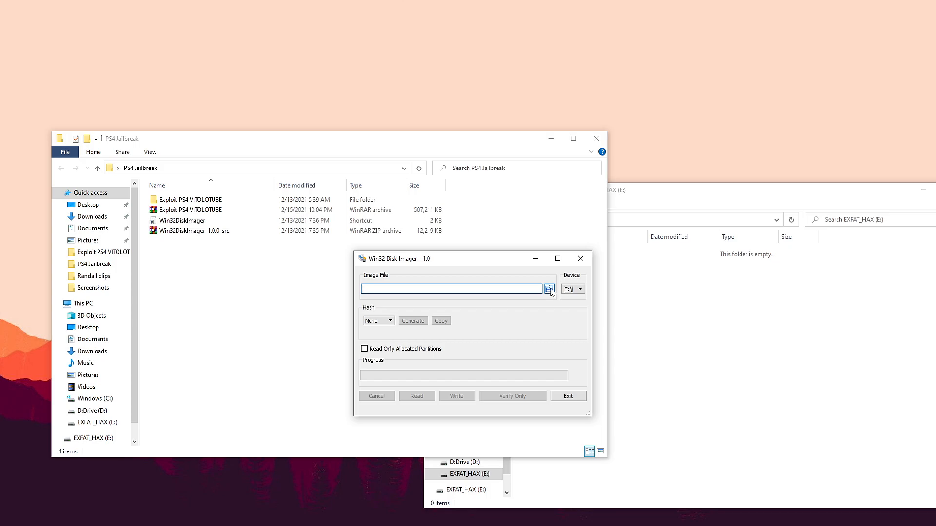
Write the exfathax disk image to drive E: and exit the imager
{"action": "left_click", "coordinate": [548, 289]}
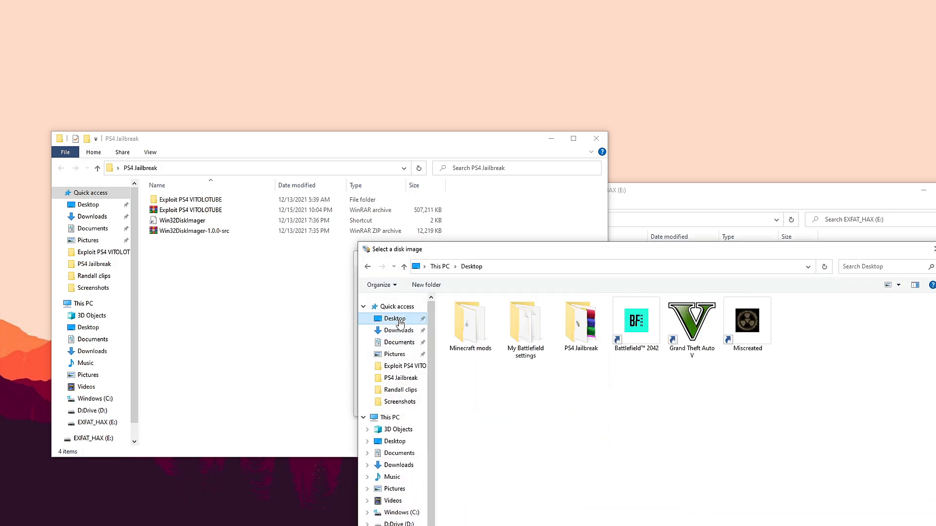
{"action": "double_click", "coordinate": [580, 320]}
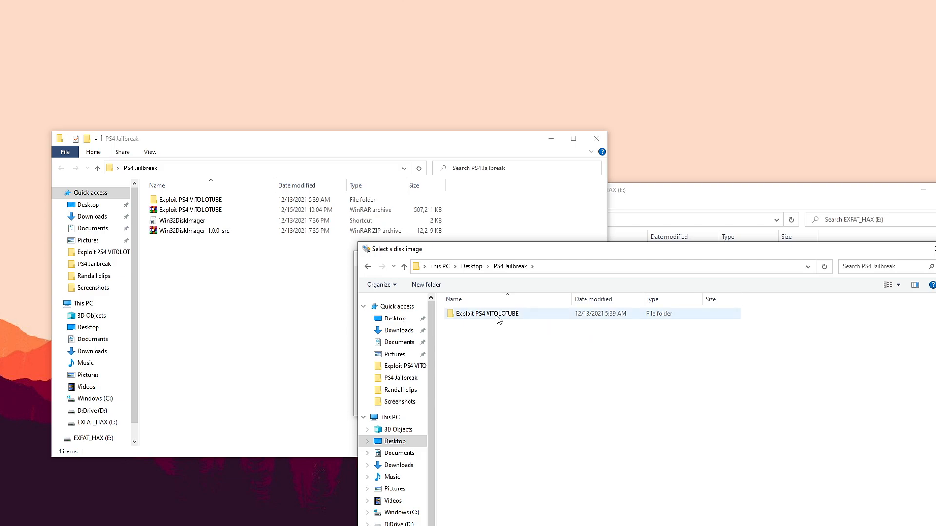
{"action": "double_click", "coordinate": [486, 314]}
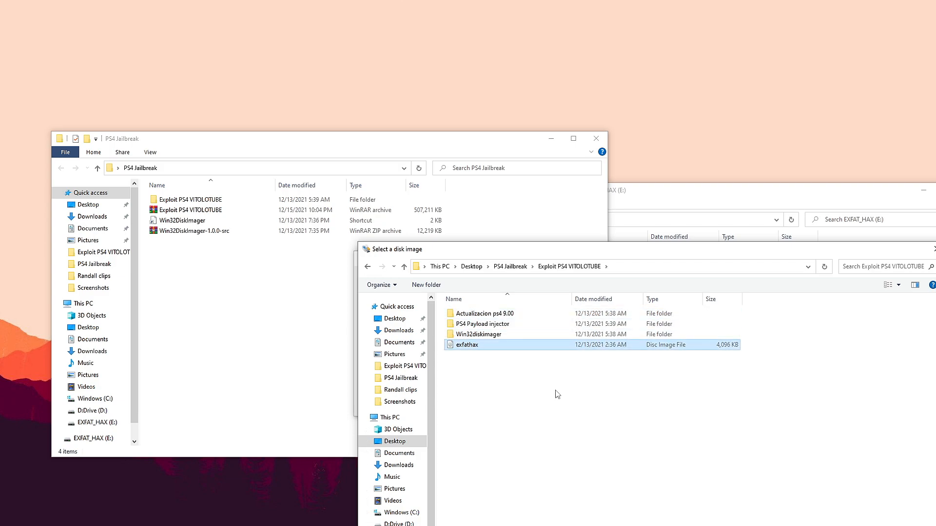
{"action": "double_click", "coordinate": [468, 345]}
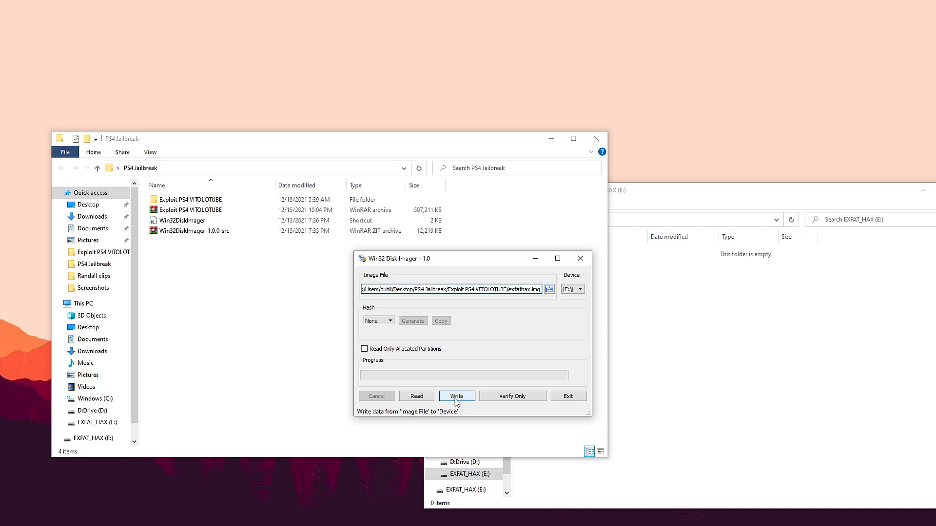
{"action": "left_click", "coordinate": [456, 396]}
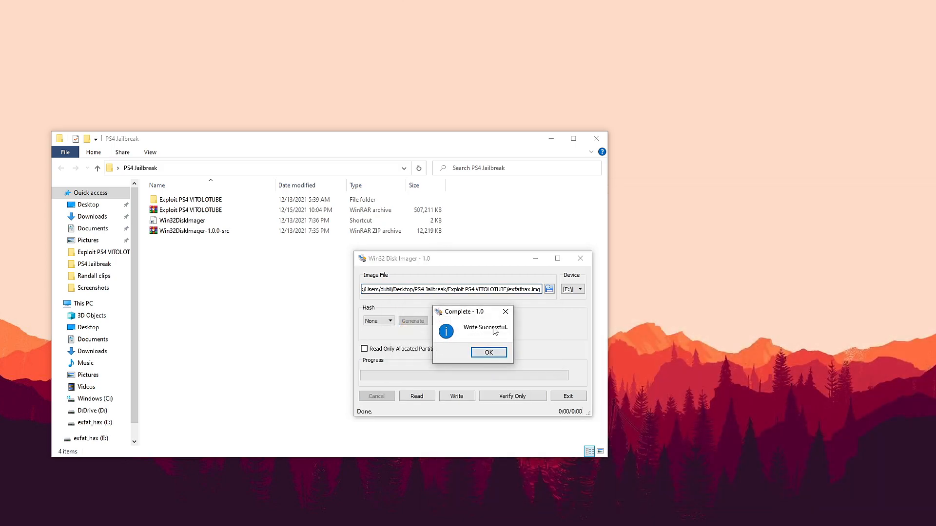
{"action": "left_click", "coordinate": [489, 352]}
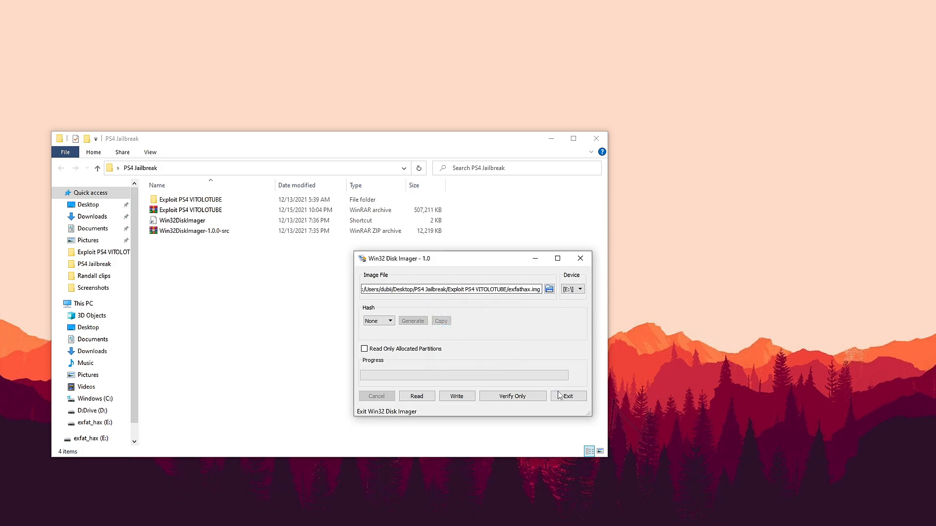
{"action": "left_click", "coordinate": [567, 396]}
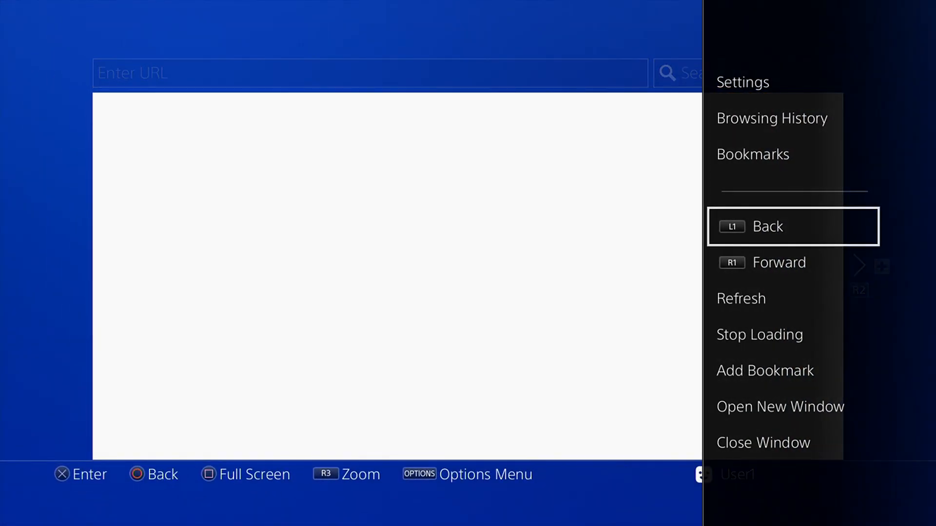
{"action": "left_click", "coordinate": [742, 82]}
{"action": "type", "text": "http://karo218"}
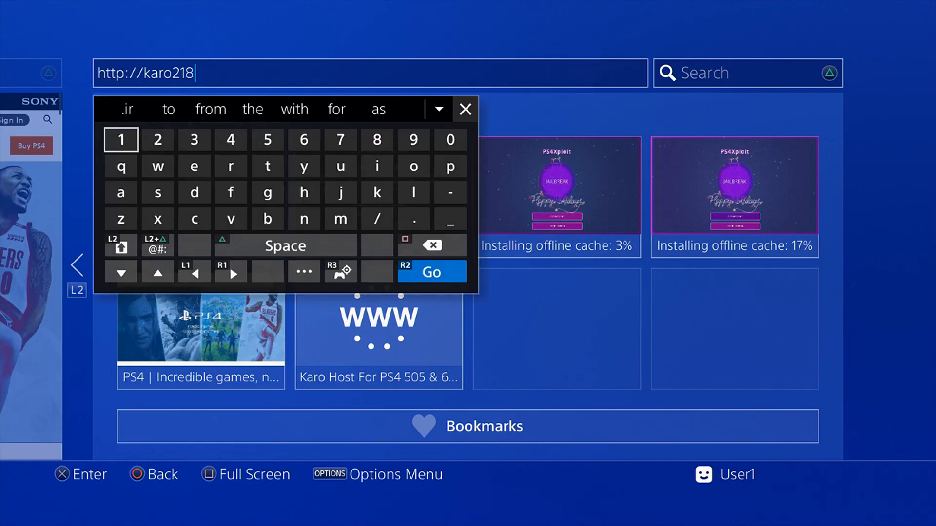
{"action": "left_click", "coordinate": [430, 272]}
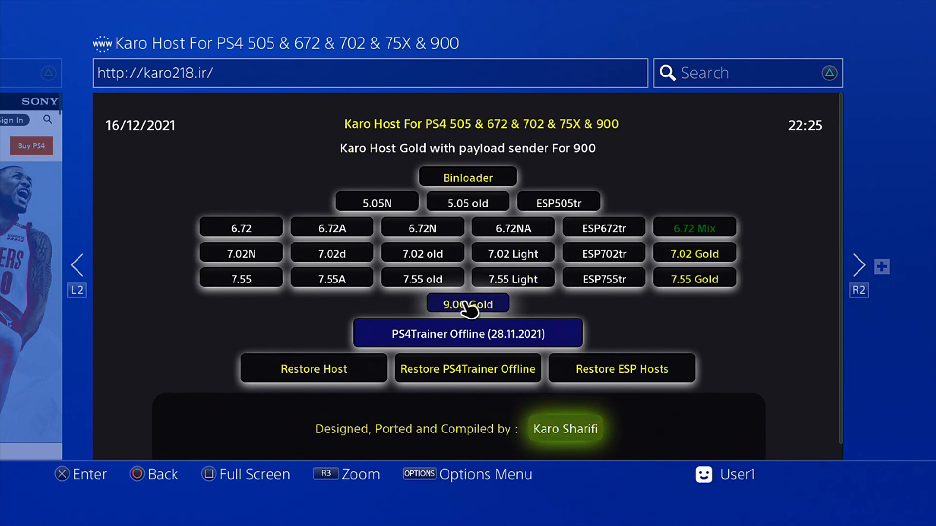
Run the 9.00 Gold GoldHenV2b exploit and dismiss the low system memory warning
{"action": "left_click", "coordinate": [468, 305]}
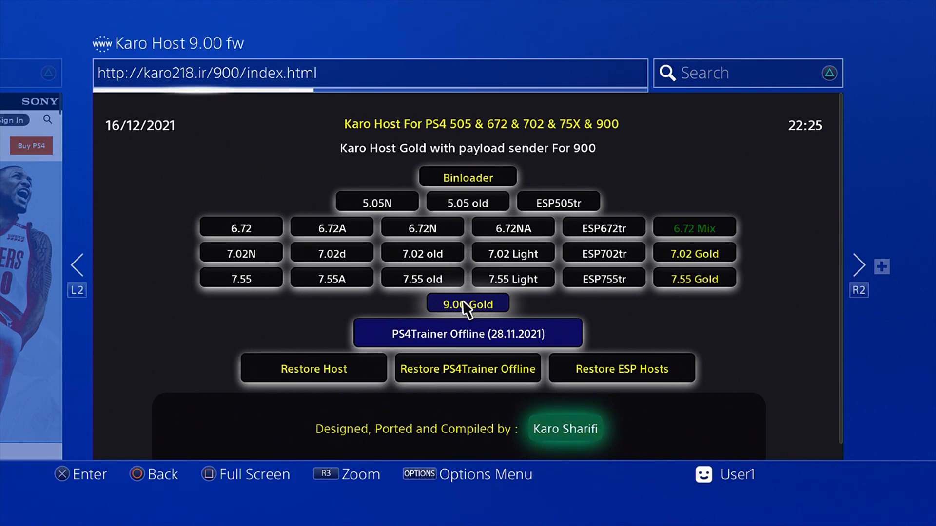
{"action": "left_click", "coordinate": [468, 304]}
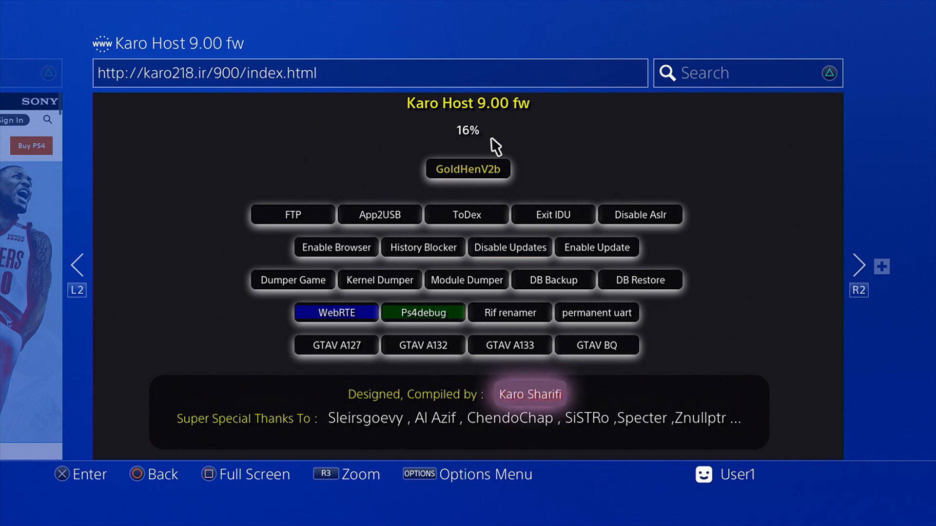
{"action": "left_click", "coordinate": [468, 169]}
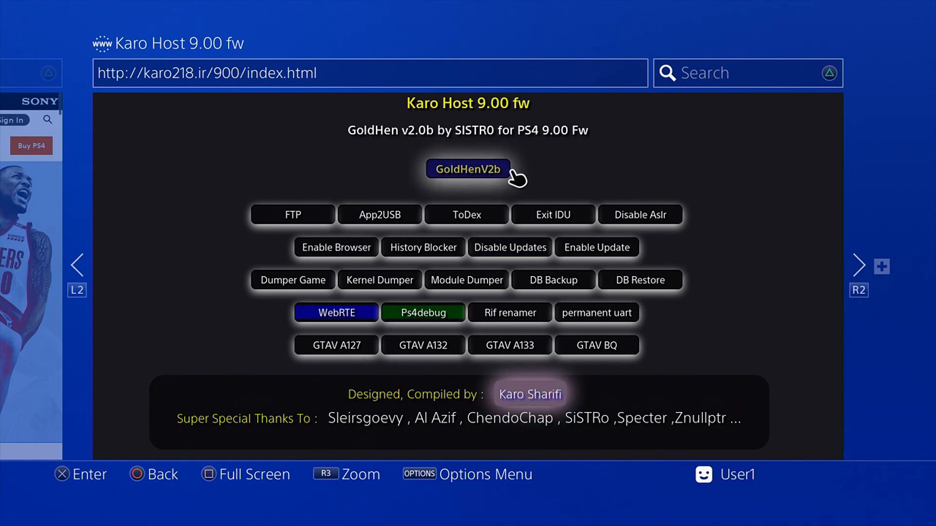
{"action": "left_click", "coordinate": [467, 169]}
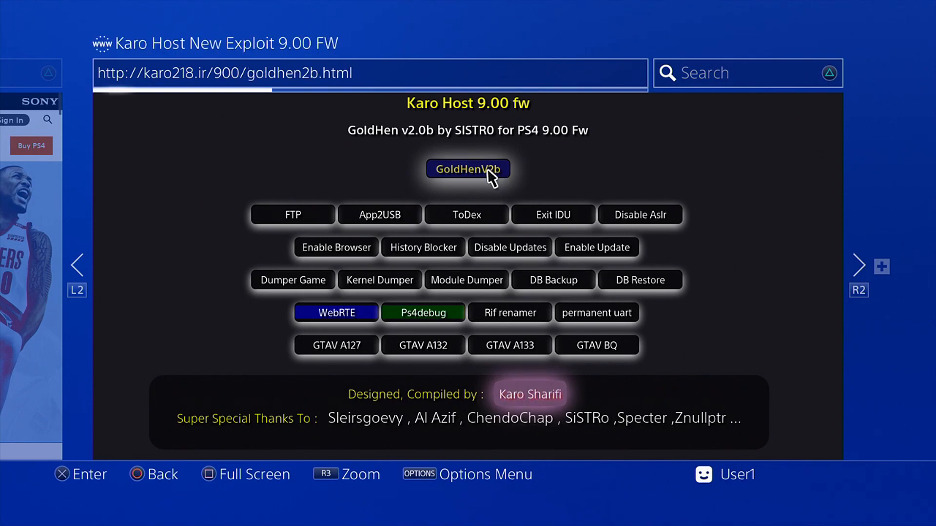
{"action": "left_click", "coordinate": [468, 169]}
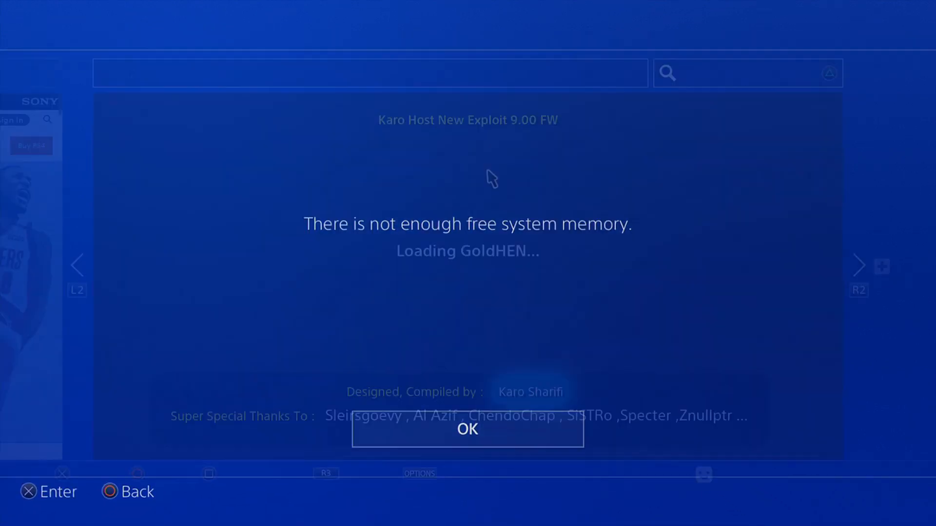
{"action": "left_click", "coordinate": [467, 429]}
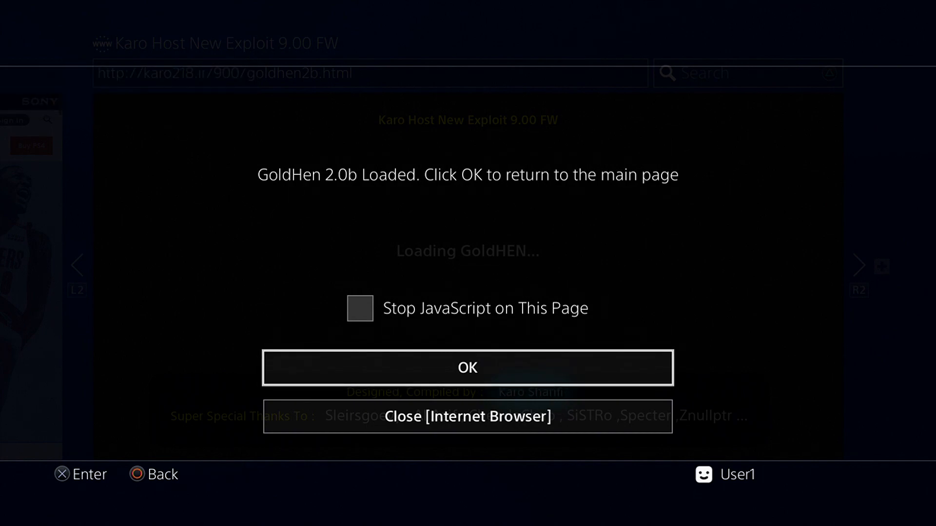
Acknowledge GoldHen loaded, check System settings for the GoldHEN entry, and return home
{"action": "left_click", "coordinate": [467, 416]}
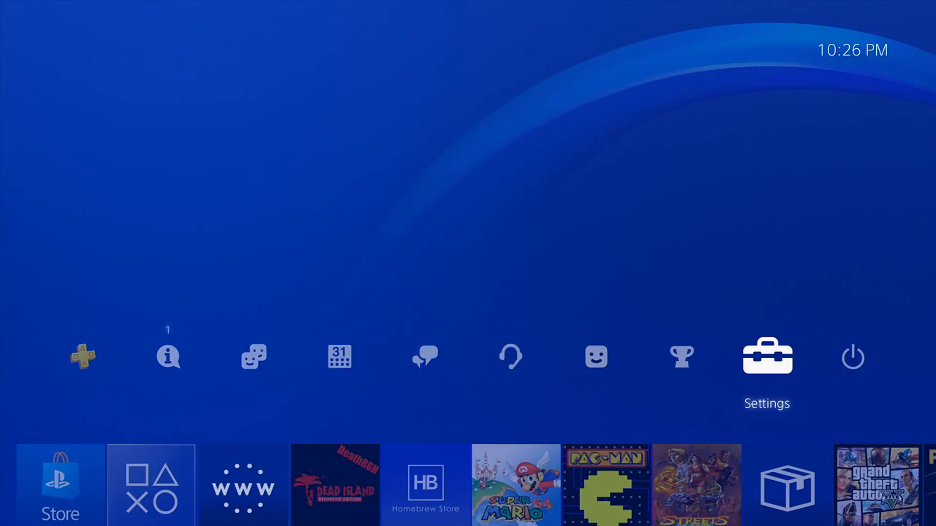
{"action": "left_click", "coordinate": [766, 356]}
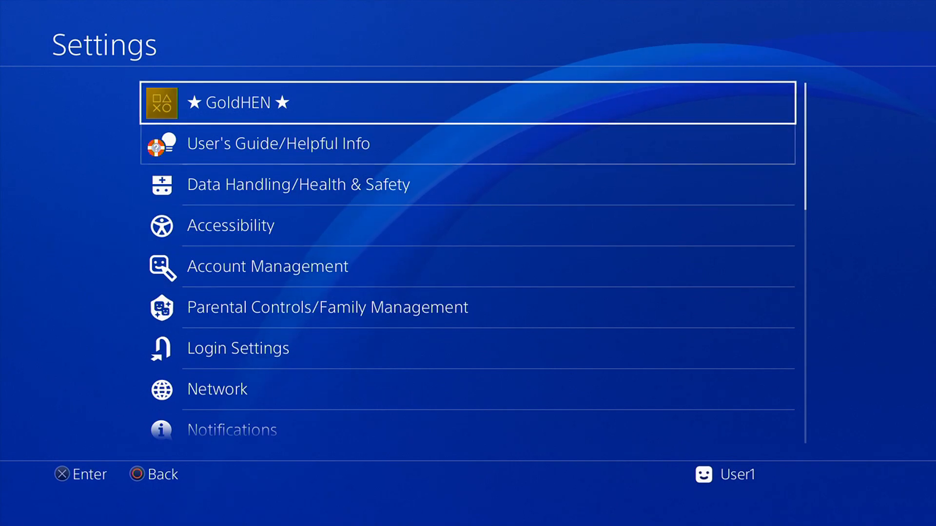
{"action": "scroll", "scroll_direction": "down", "scroll_amount": 3}
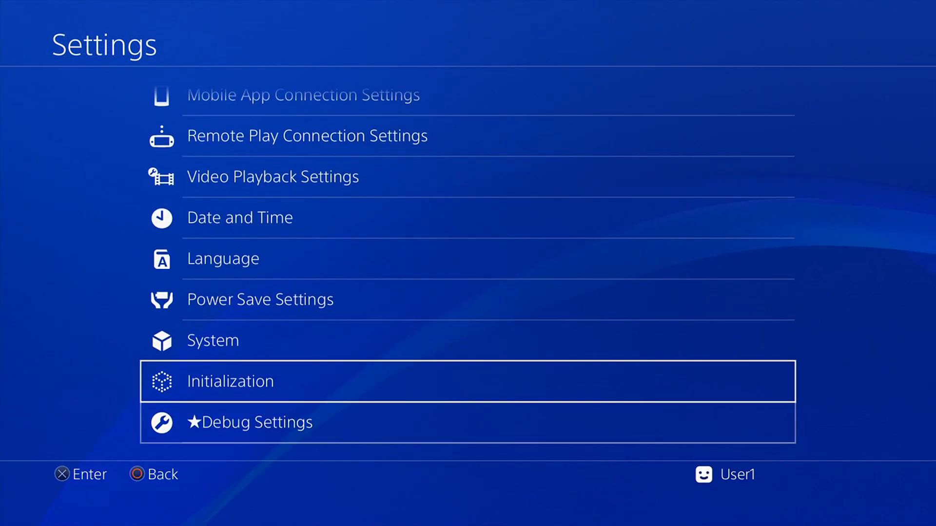
{"action": "left_click", "coordinate": [212, 340]}
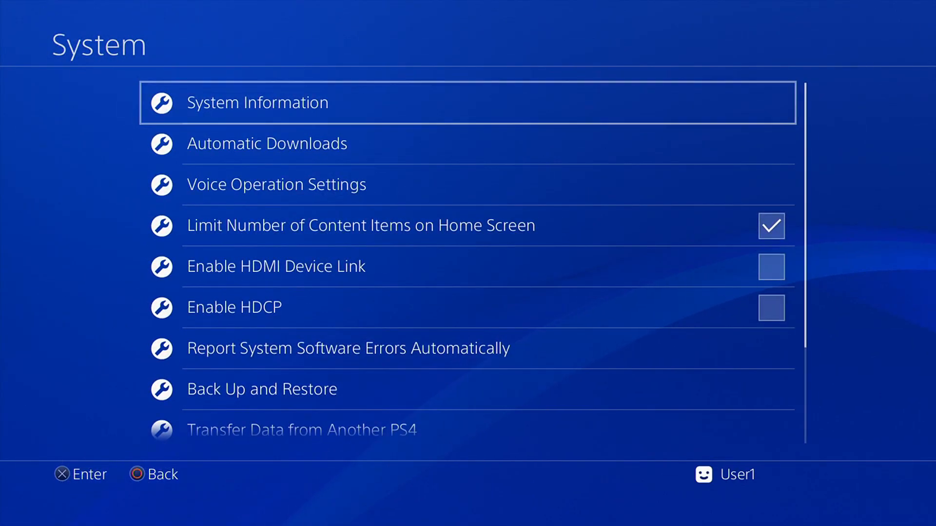
{"action": "left_click", "coordinate": [257, 102]}
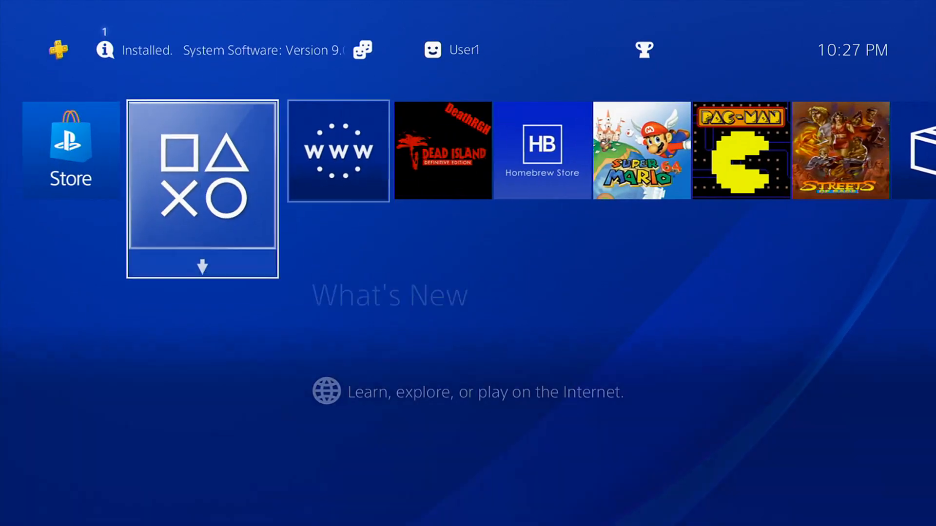
{"action": "scroll", "scroll_direction": "right", "scroll_amount": 3}
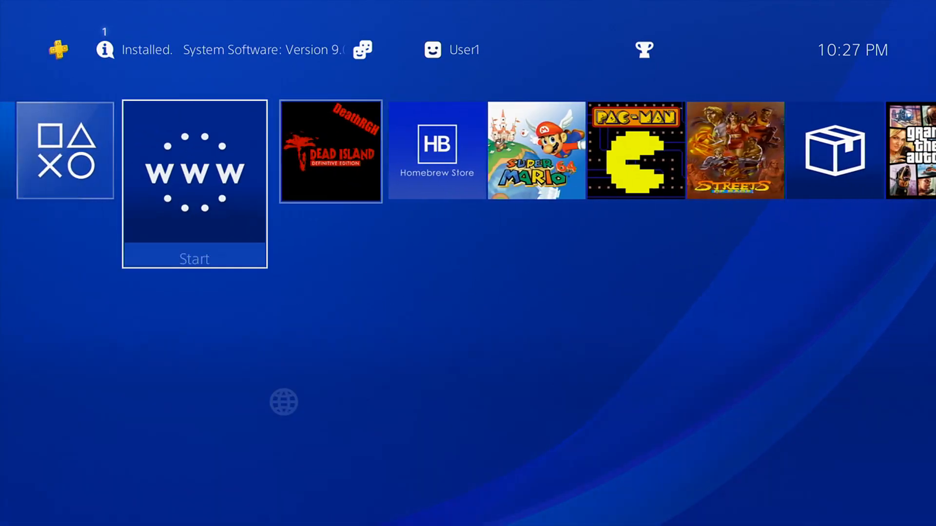